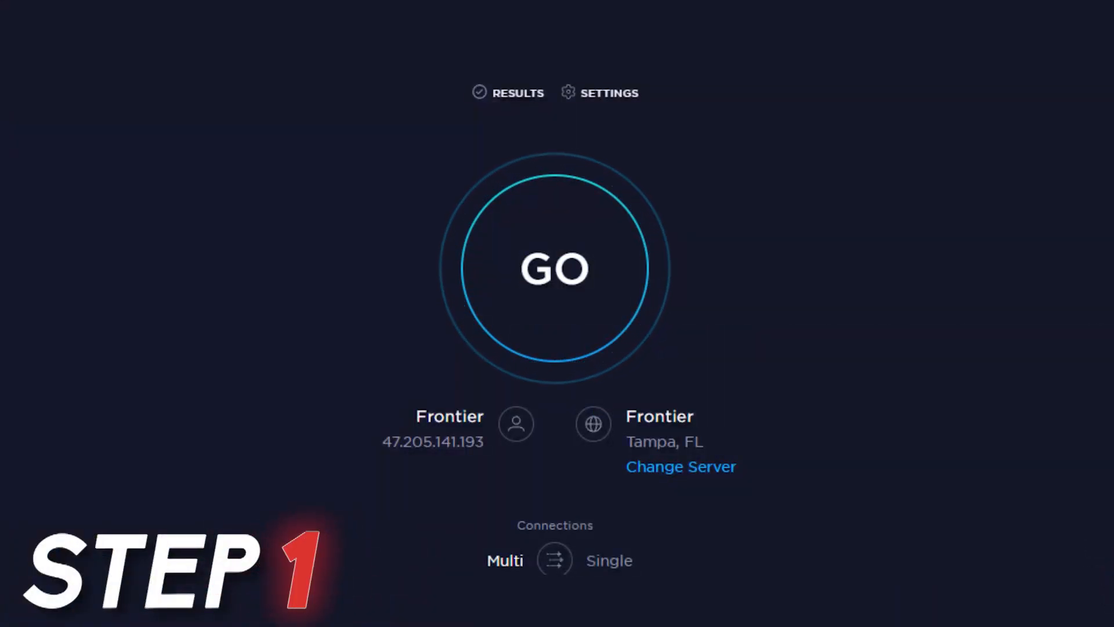
Launch a Speedtest by Ookla run against the Tampa, FL server
{"action": "left_click", "coordinate": [554, 268]}
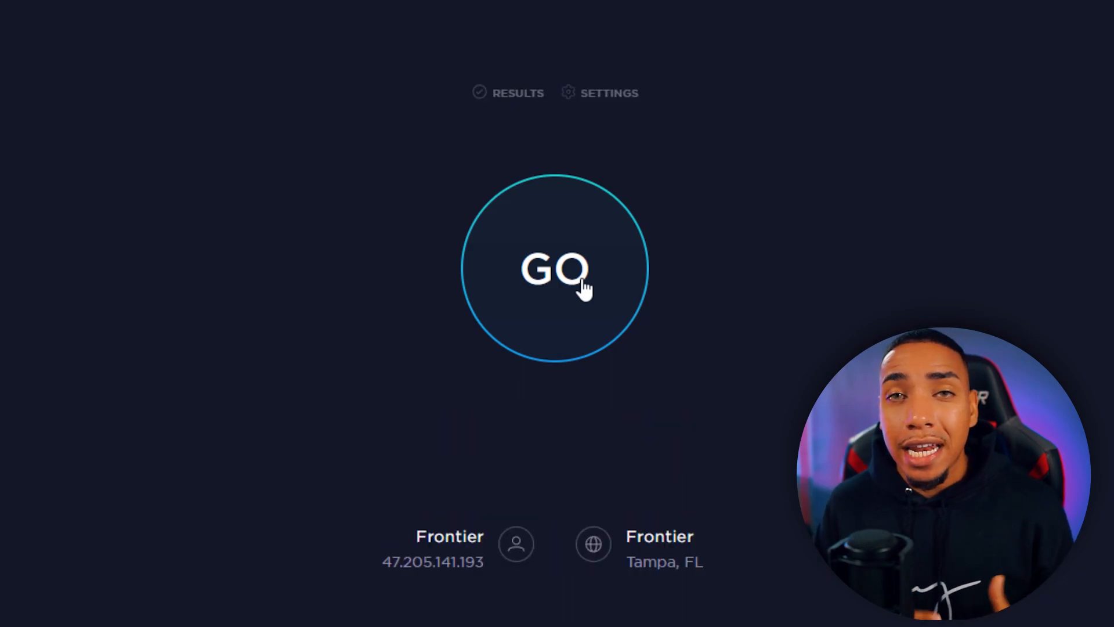
{"action": "left_click", "coordinate": [554, 270]}
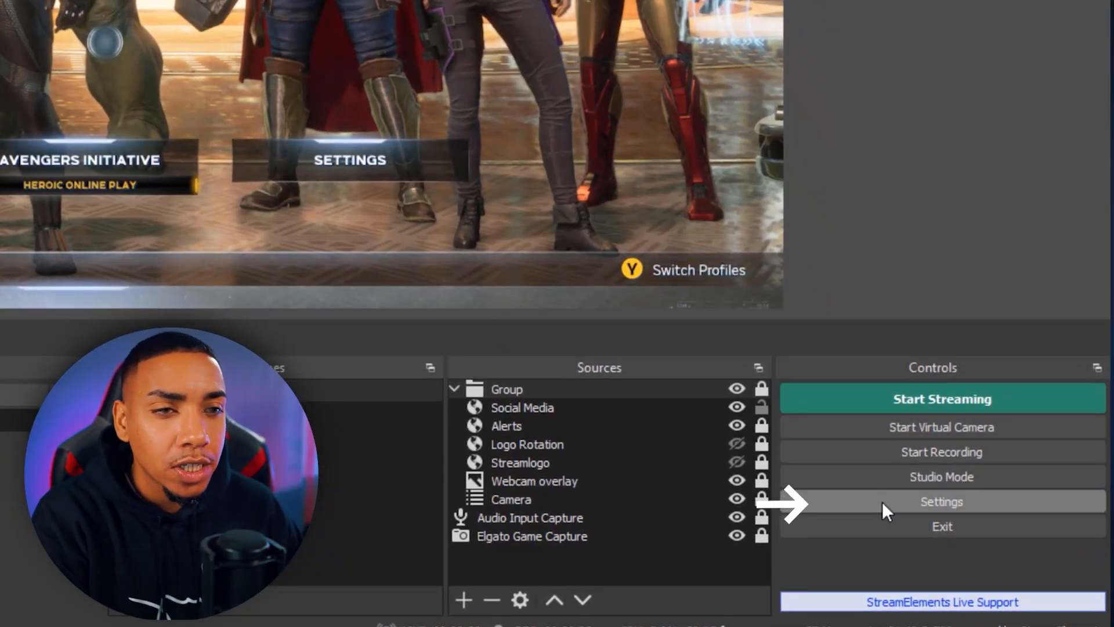
Open OBS Studio's Settings window from the Controls dock
{"action": "left_click", "coordinate": [940, 501]}
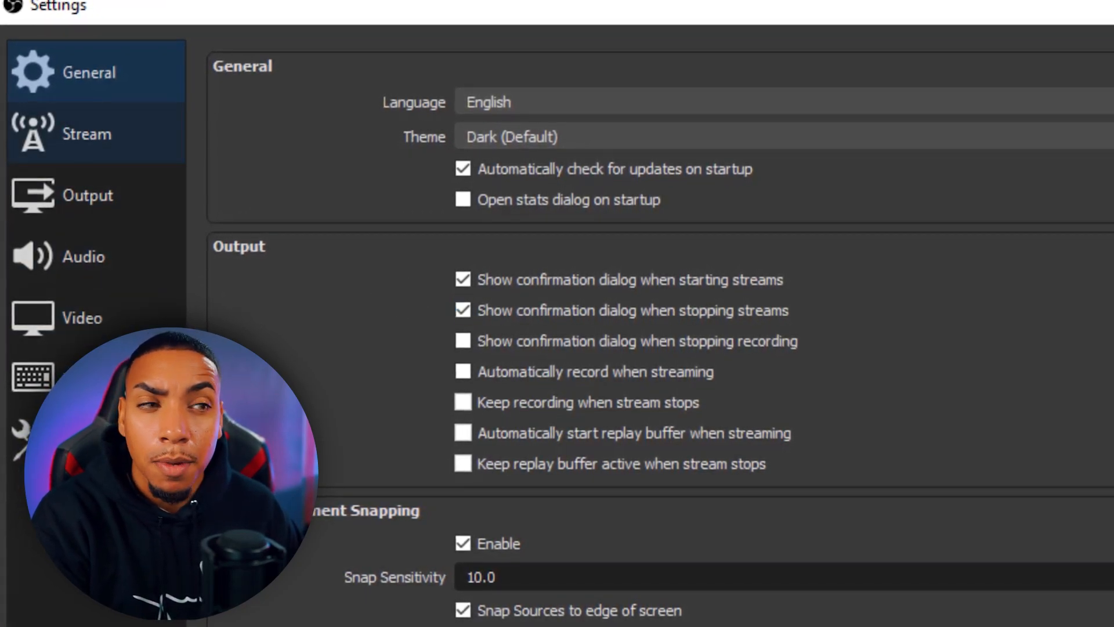
Select Twitch as the streaming service and start connecting the account
{"action": "left_click", "coordinate": [88, 133]}
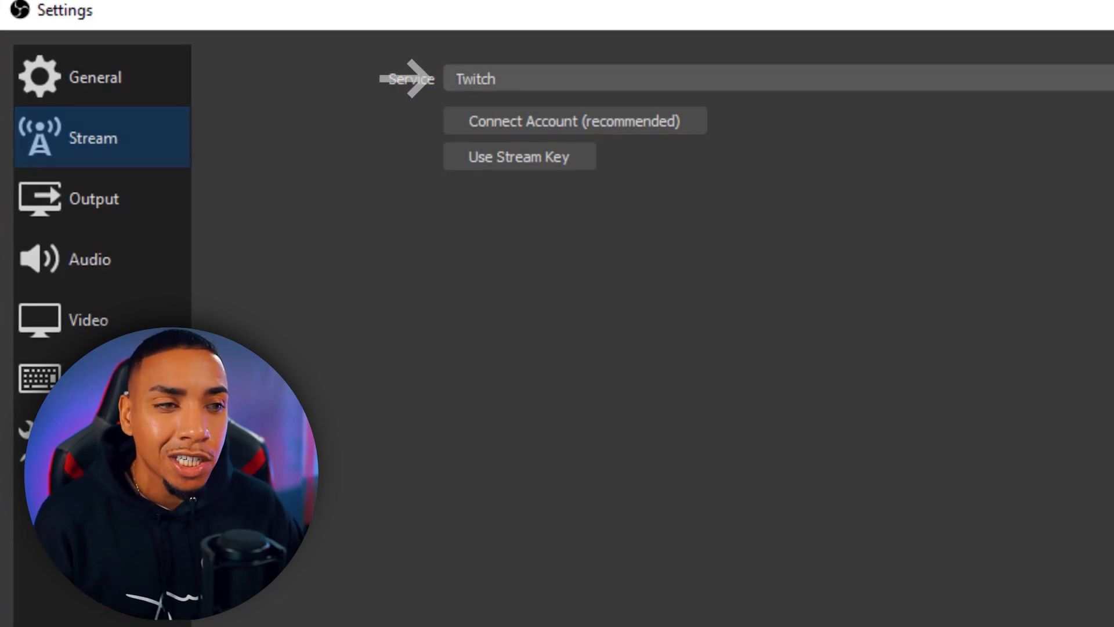
{"action": "left_click", "coordinate": [771, 79]}
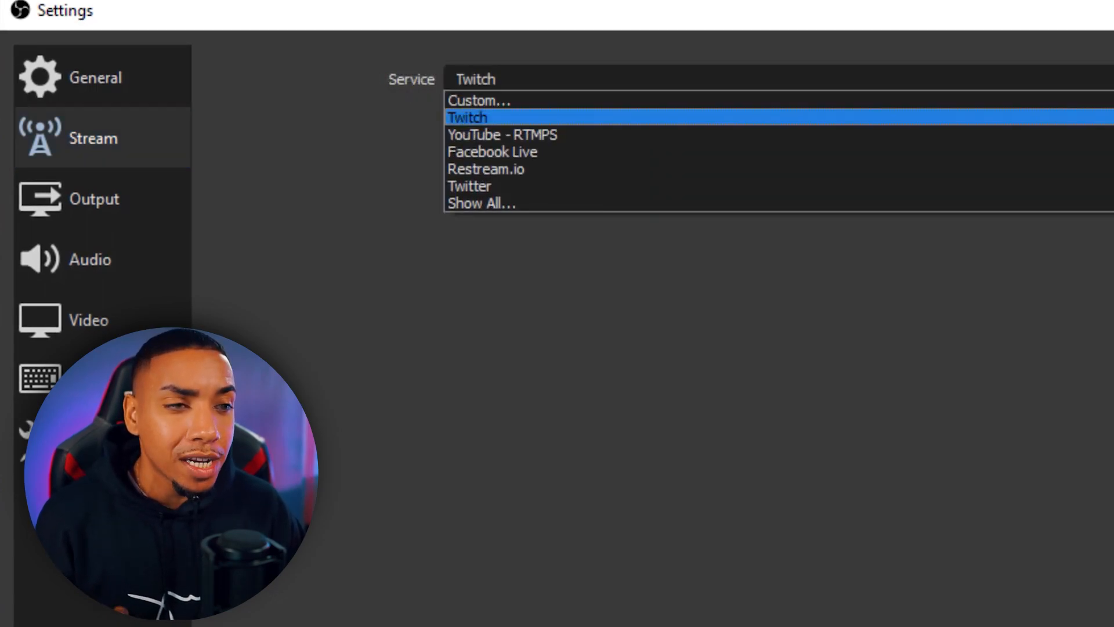
{"action": "left_click", "coordinate": [467, 118]}
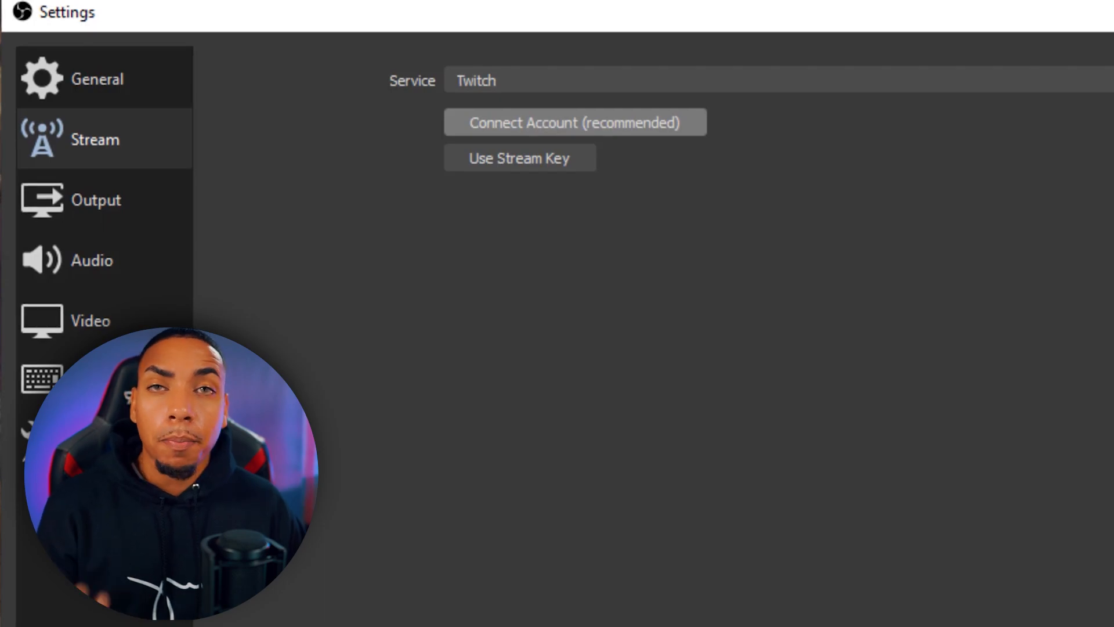
{"action": "left_click", "coordinate": [574, 123]}
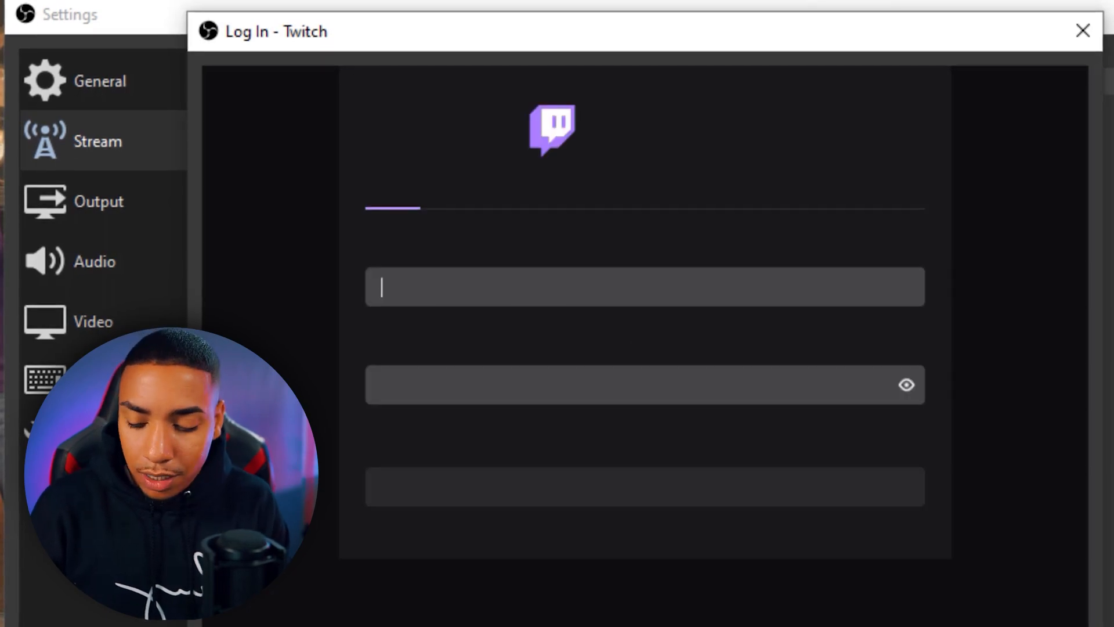
Log in to Twitch, resend the login code, and start entering it
{"action": "type", "text": "username"}
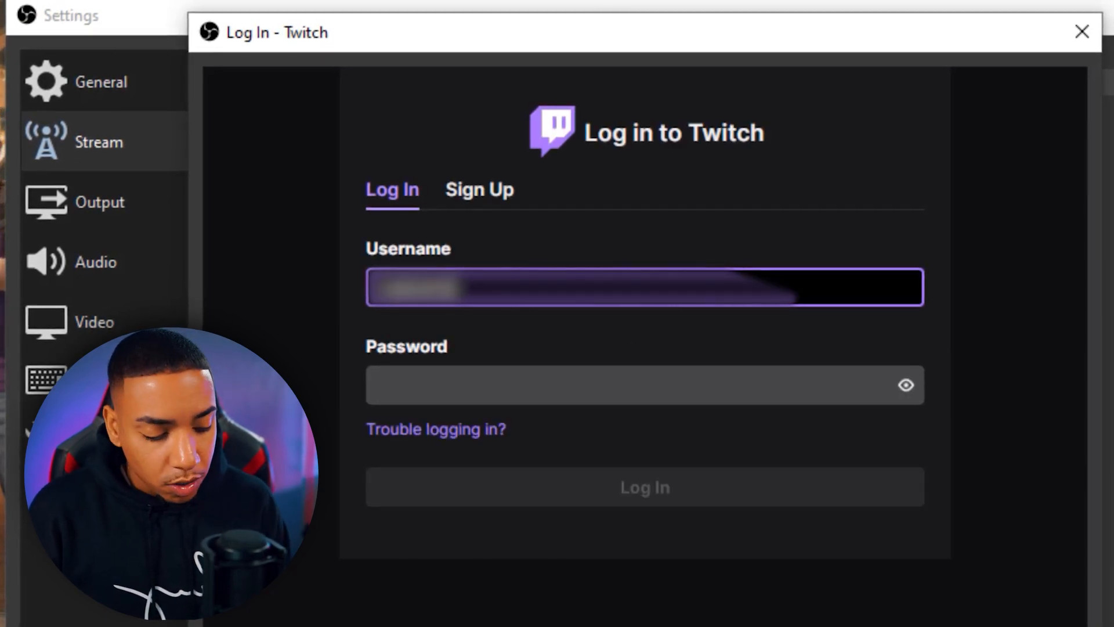
{"action": "type", "text": "••••"}
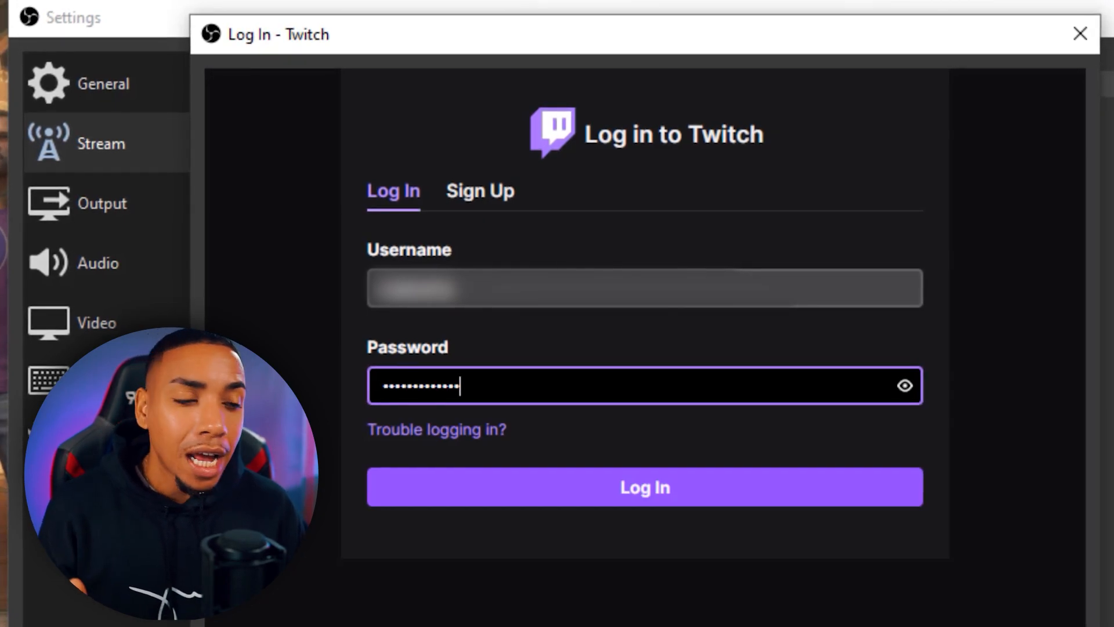
{"action": "left_click", "coordinate": [643, 487]}
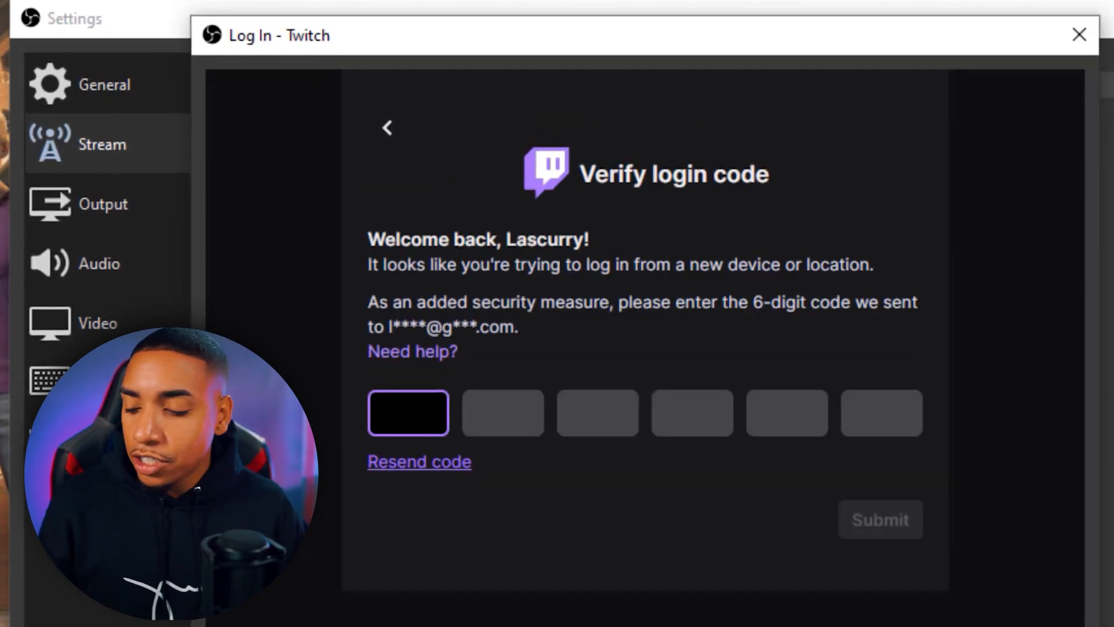
{"action": "left_click", "coordinate": [418, 461]}
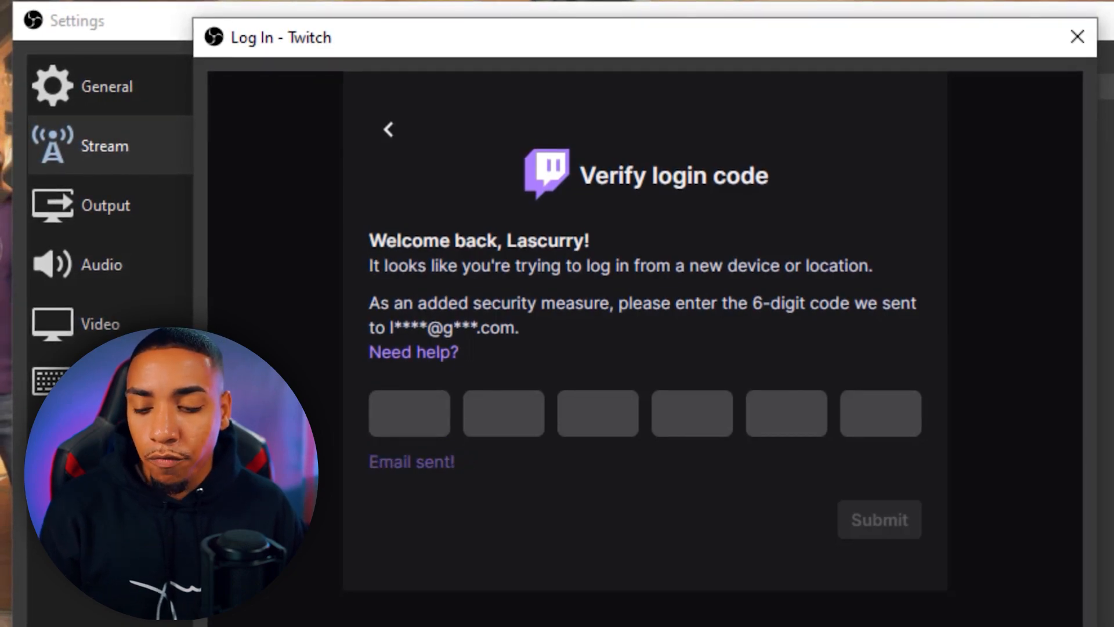
{"action": "left_click", "coordinate": [409, 413]}
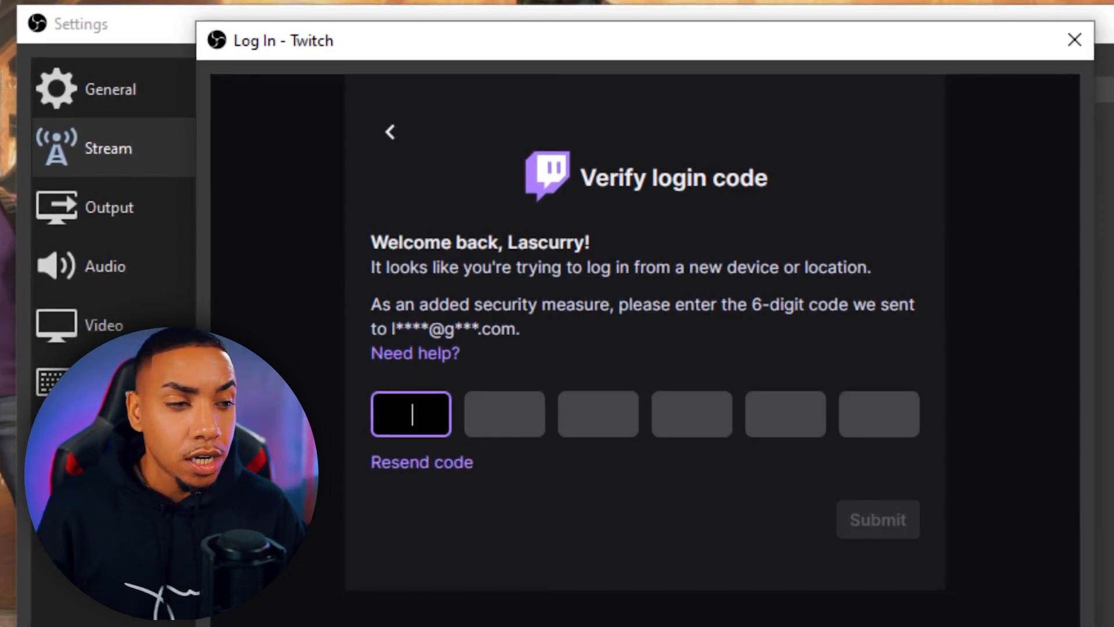
{"action": "type", "text": "903"}
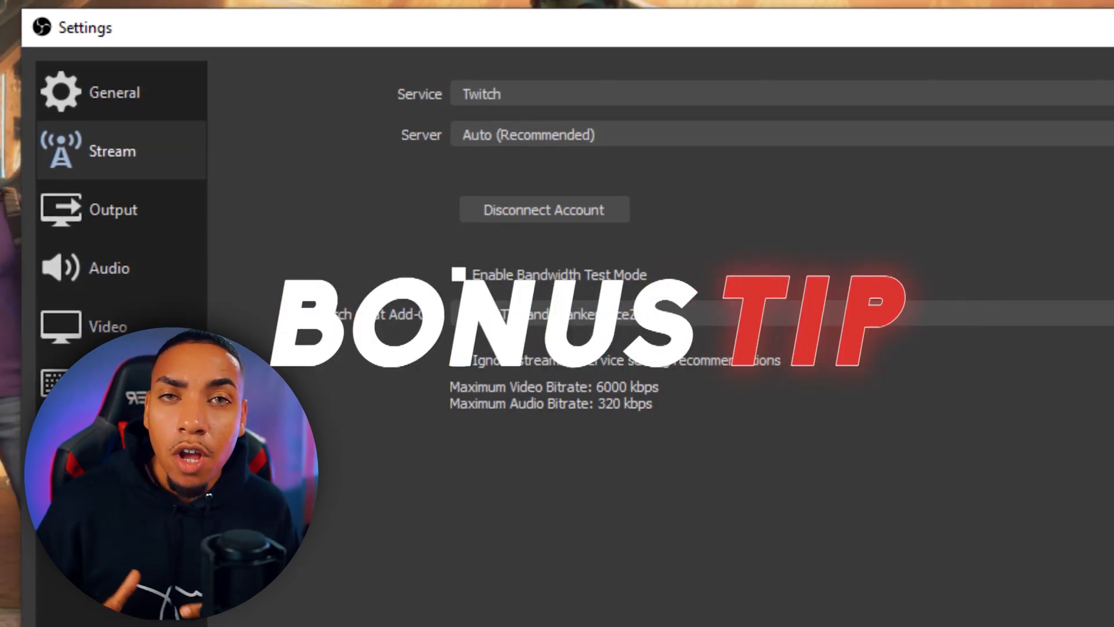
Tick 'Ignore streaming service setting recommendations' in Stream settings
{"action": "left_click", "coordinate": [458, 361]}
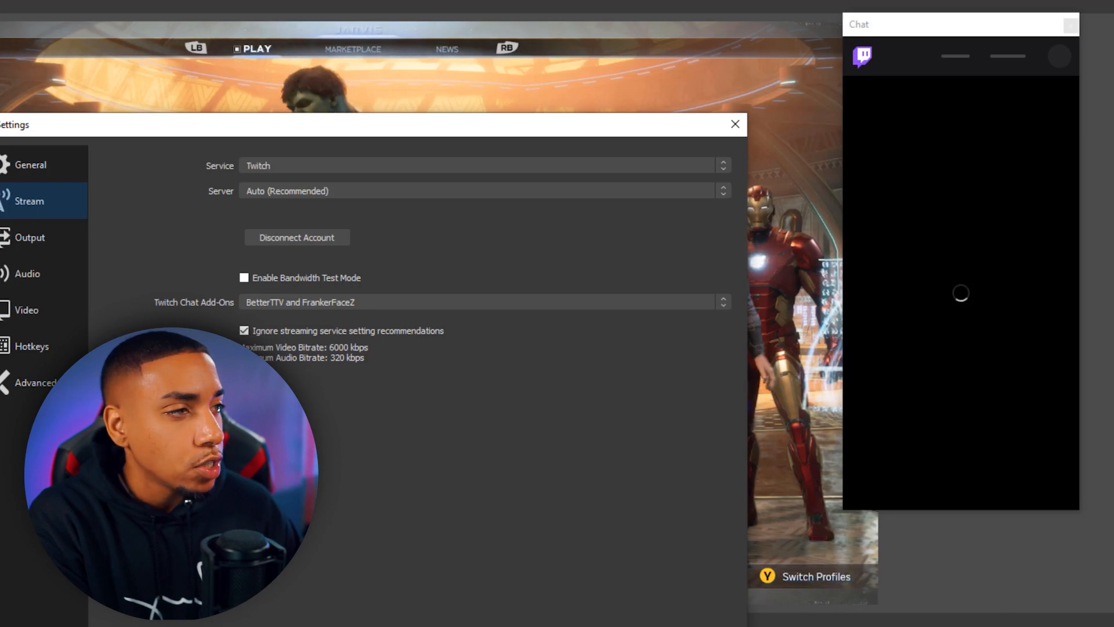
Close Settings, search for a stream category, and dock the Twitch chat on the right
{"action": "left_click", "coordinate": [734, 123]}
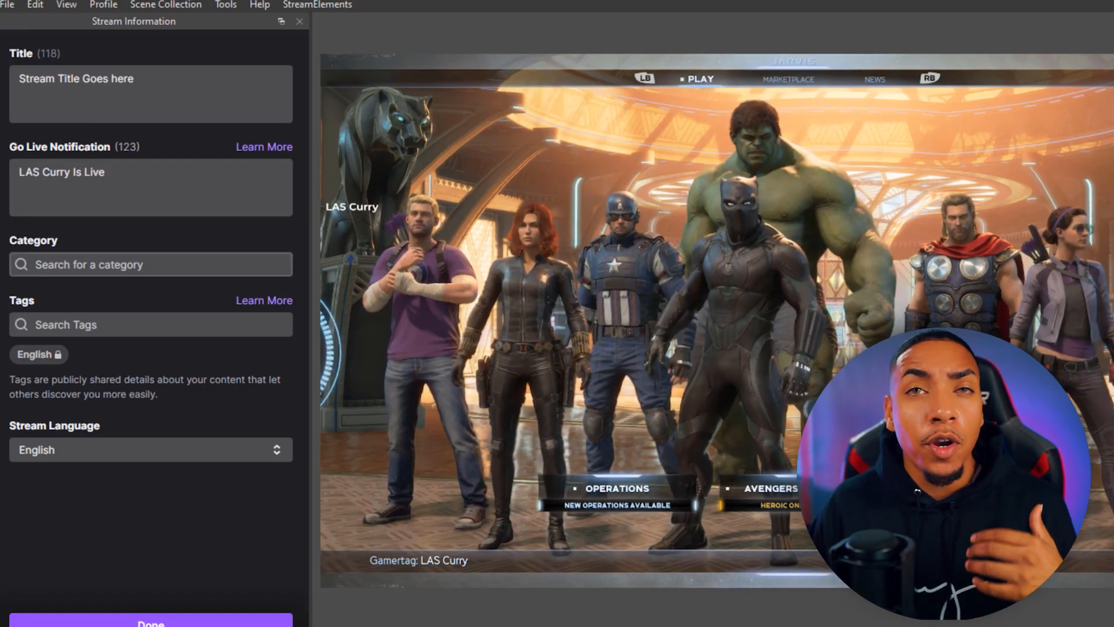
{"action": "left_click", "coordinate": [150, 263]}
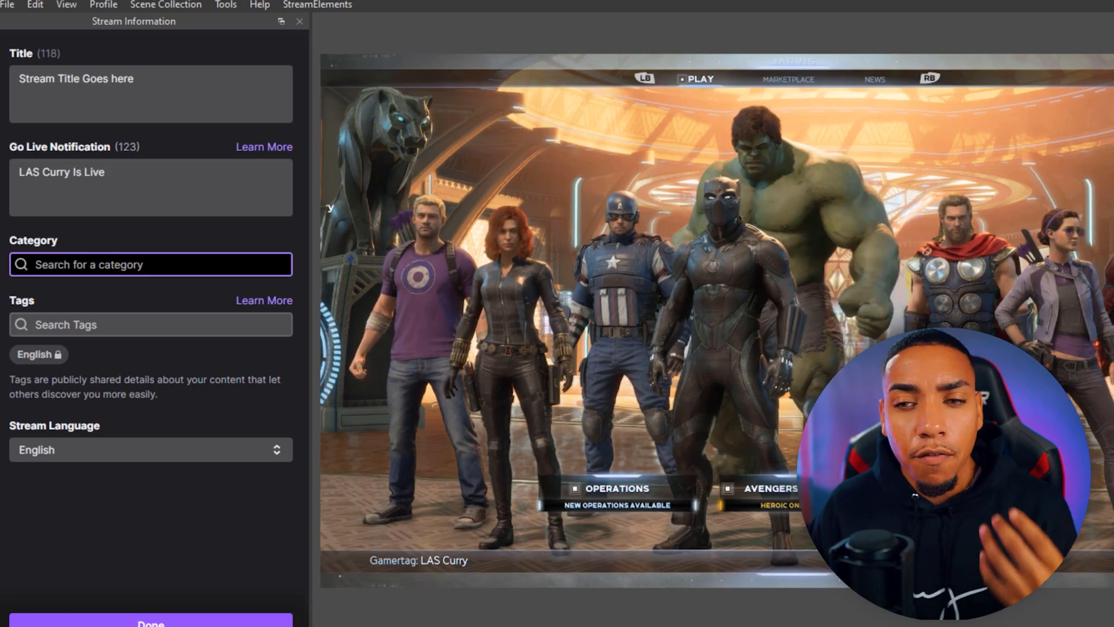
{"action": "left_click", "coordinate": [150, 324]}
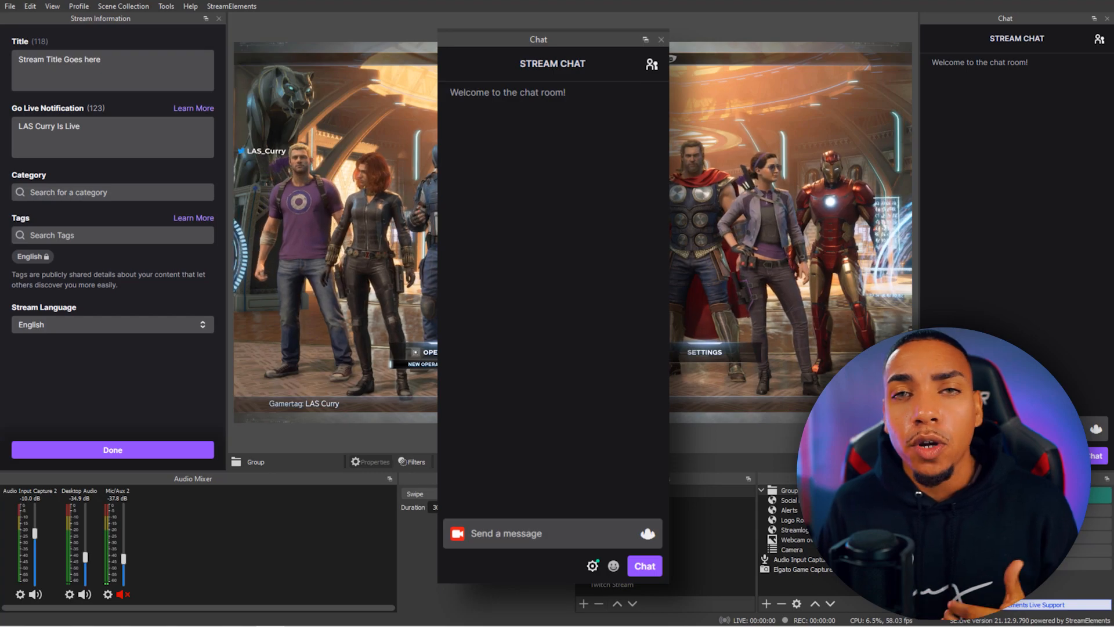
{"action": "left_click", "coordinate": [661, 39]}
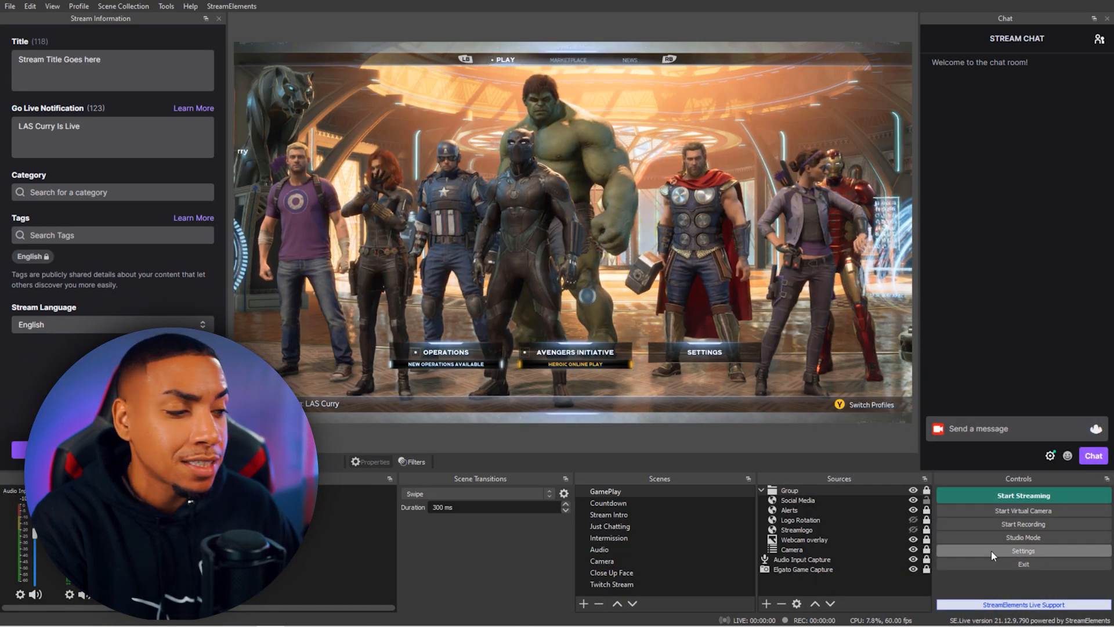
Reopen Output settings and select the 9000 Kbps x264 CBR bitrate field
{"action": "left_click", "coordinate": [1021, 550]}
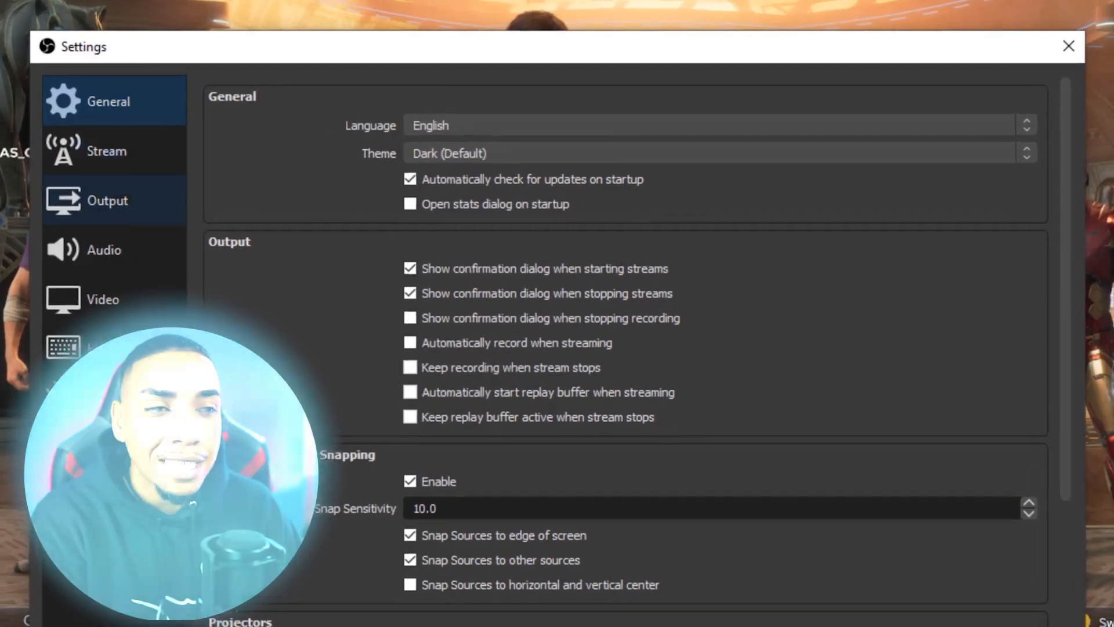
{"action": "left_click", "coordinate": [107, 200]}
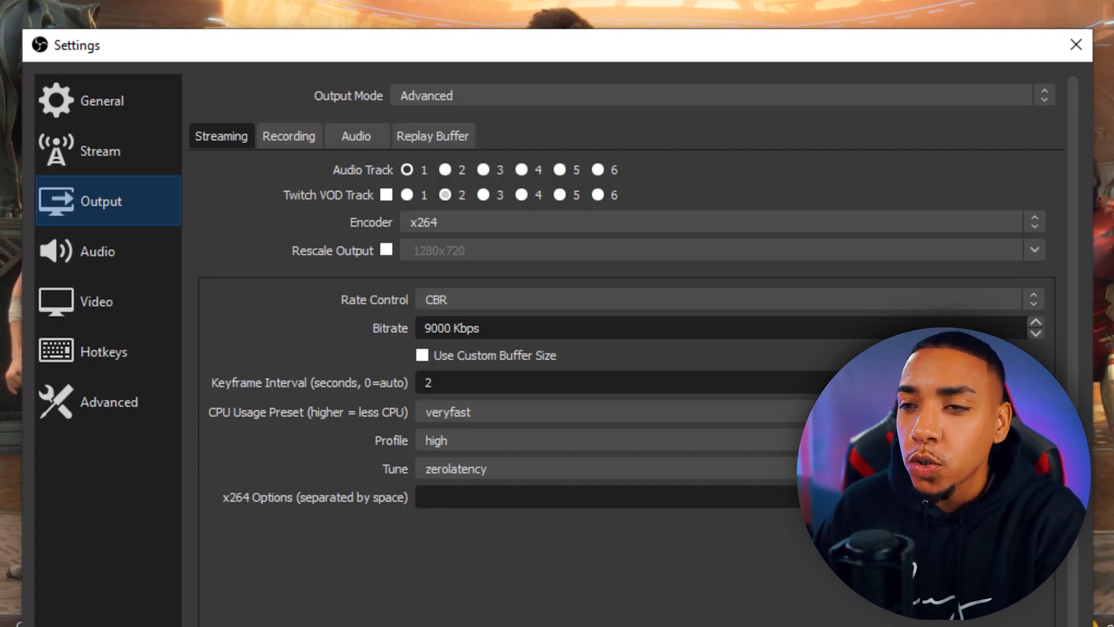
{"action": "left_click", "coordinate": [717, 95]}
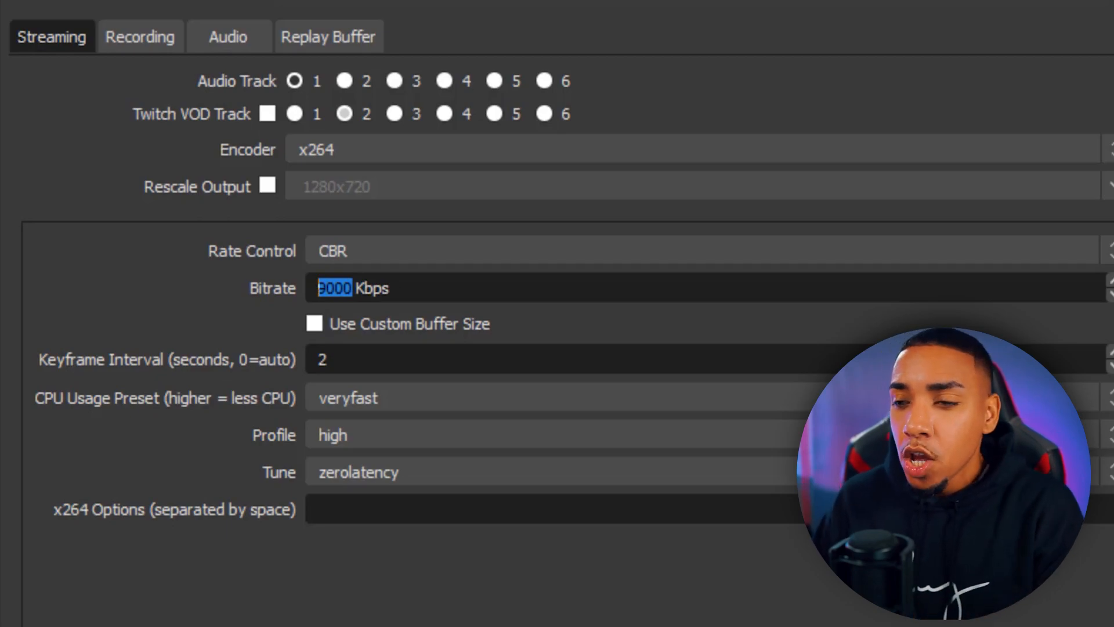
Replace the 9000 Kbps bitrate, keeping veryfast, high profile and zerolatency
{"action": "type", "text": "7"}
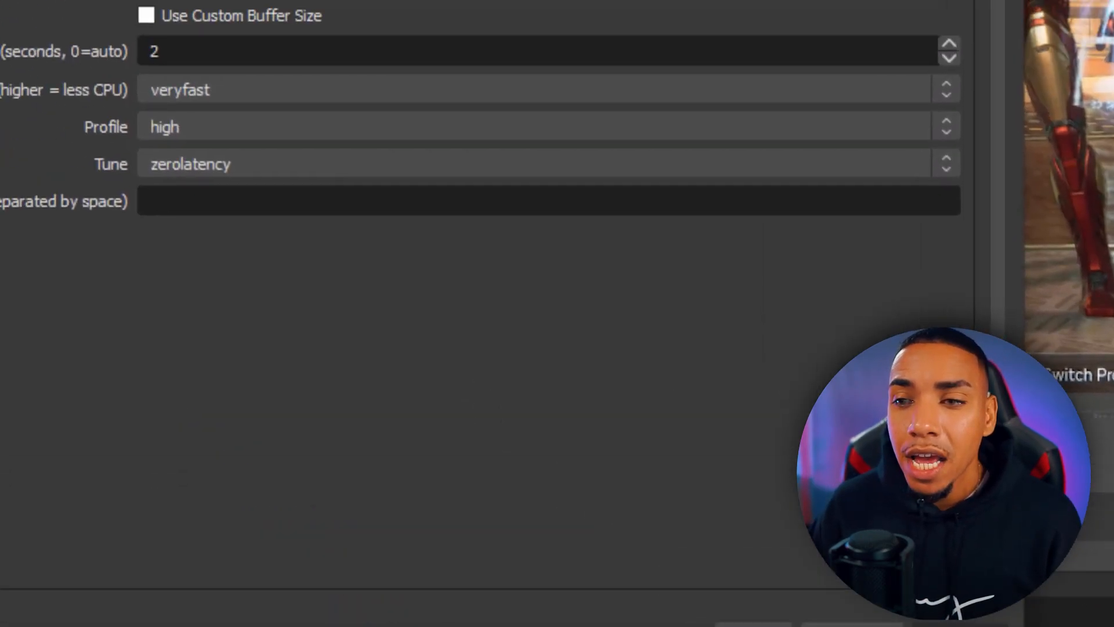
Review the Audio devices, then view the 1920x1080 canvas, 3840x2160 output Video settings
{"action": "left_click", "coordinate": [135, 300]}
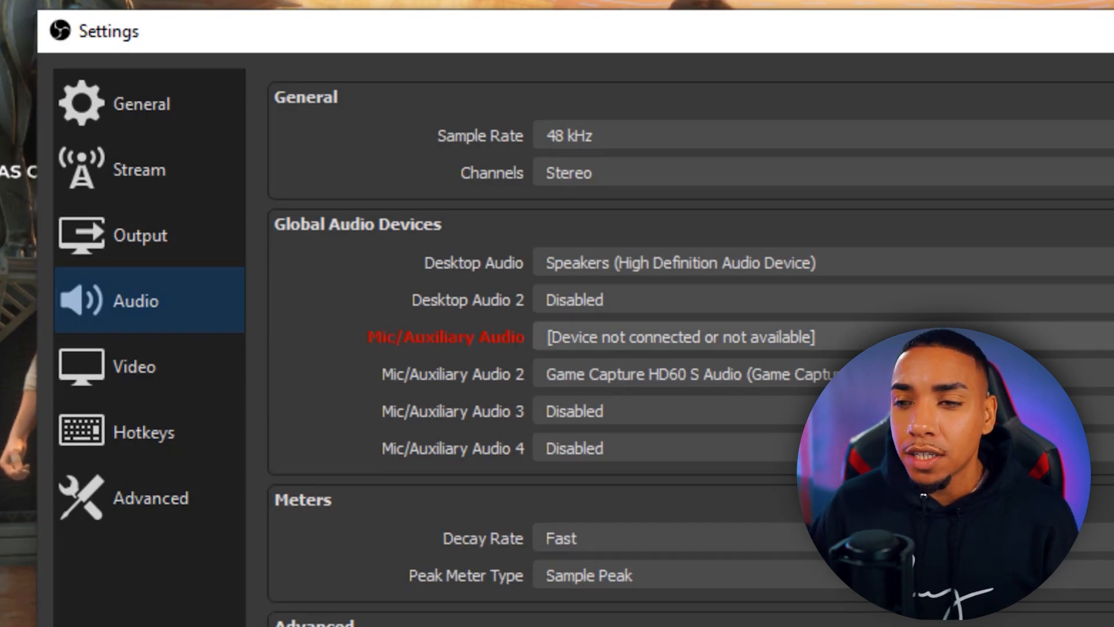
{"action": "left_click", "coordinate": [678, 336]}
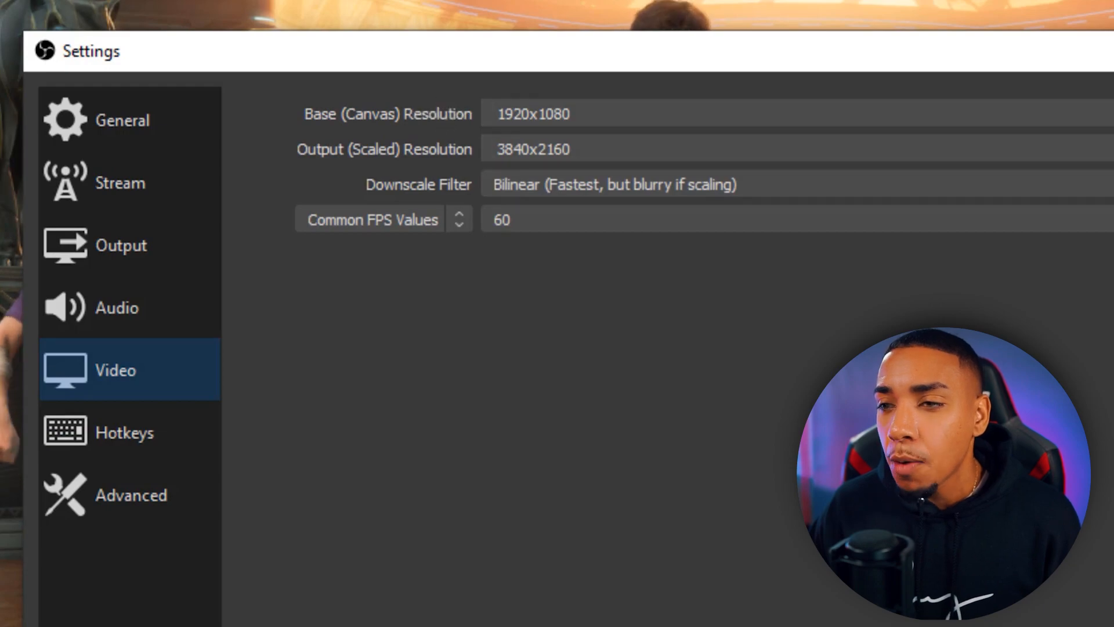
Set Output (Scaled) Resolution to 1920x1080 and choose a downscale filter
{"action": "left_click", "coordinate": [533, 149]}
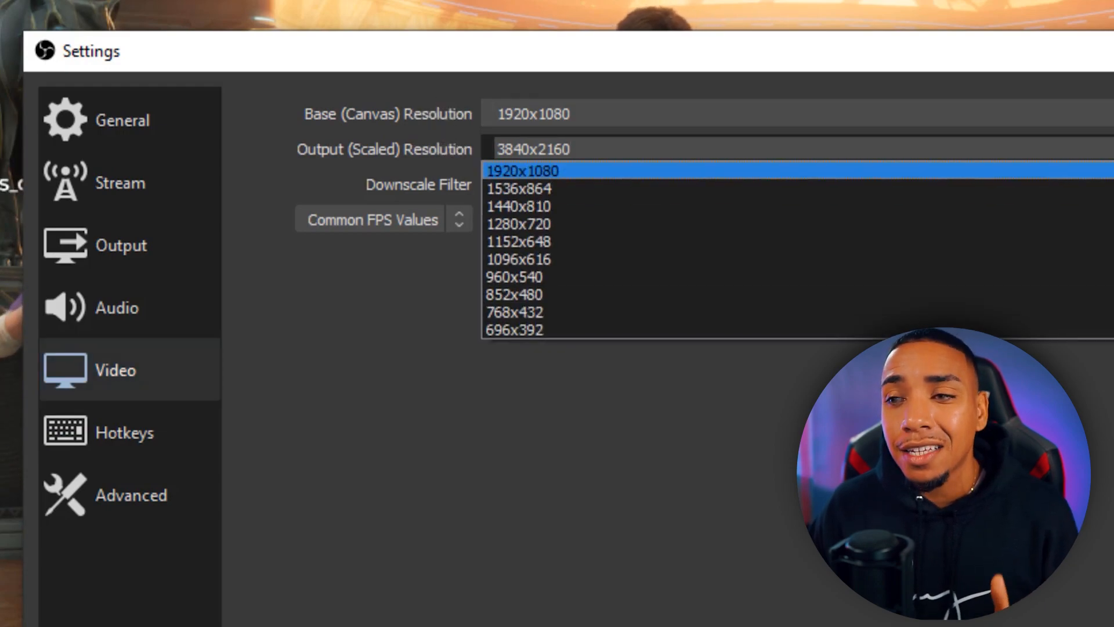
{"action": "left_click", "coordinate": [521, 170]}
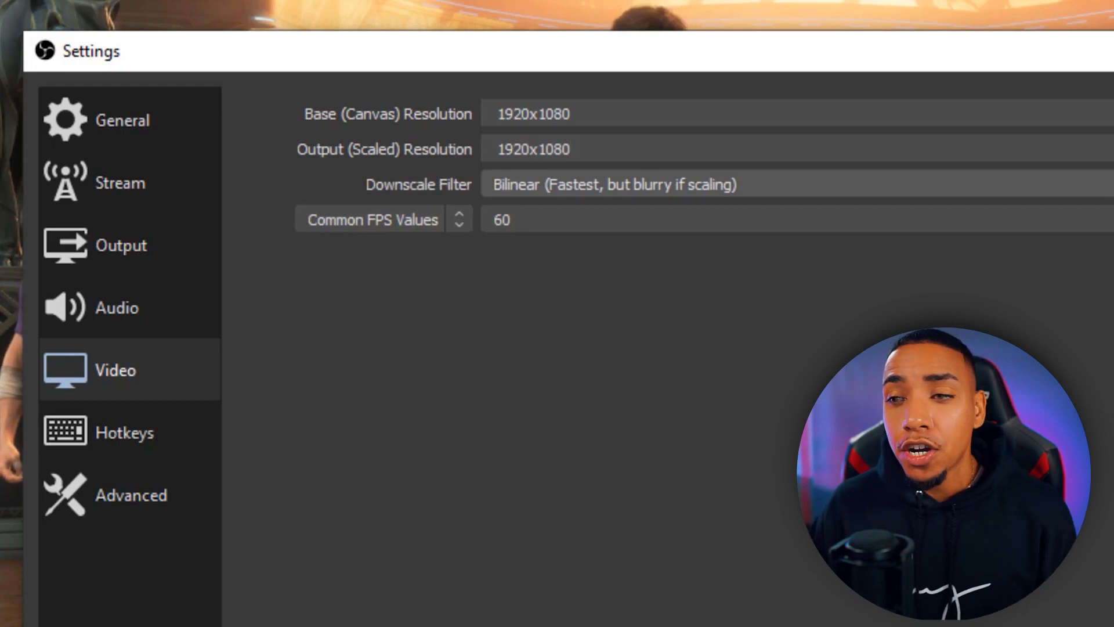
{"action": "left_click", "coordinate": [610, 184]}
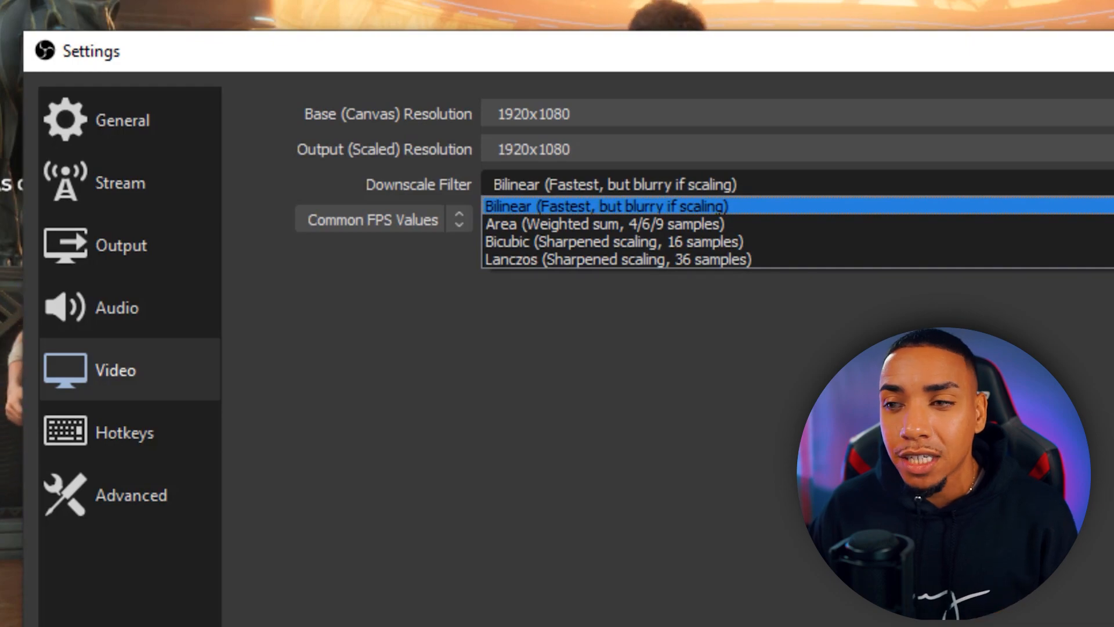
{"action": "left_click", "coordinate": [606, 206]}
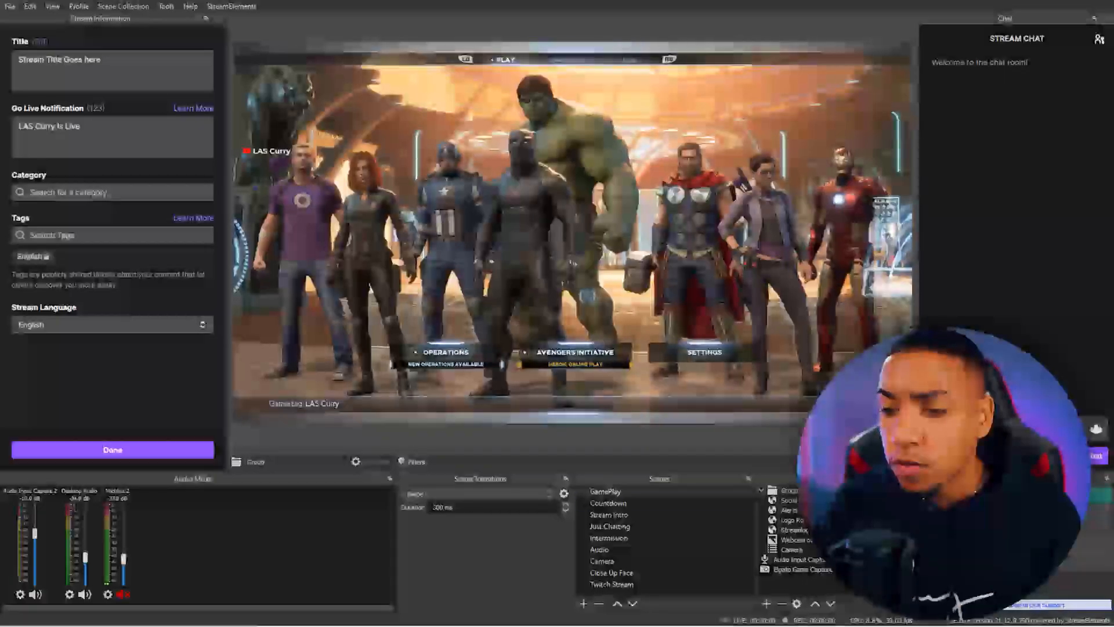
Switch the preview to the Countdown scene, then to Stream Intro
{"action": "left_click", "coordinate": [607, 502]}
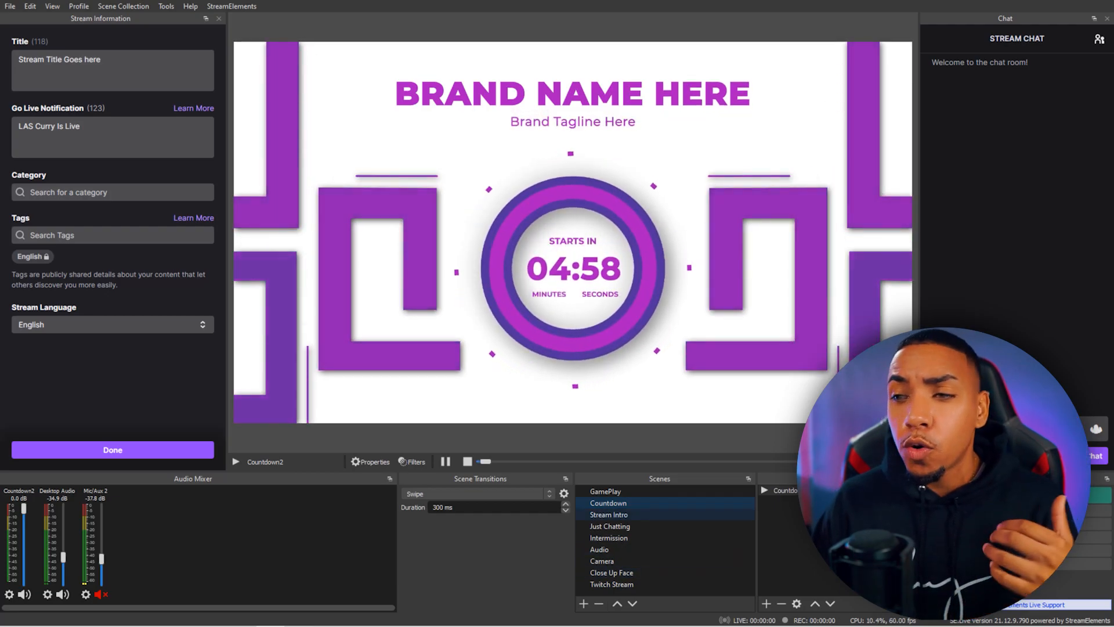
{"action": "left_click", "coordinate": [608, 515]}
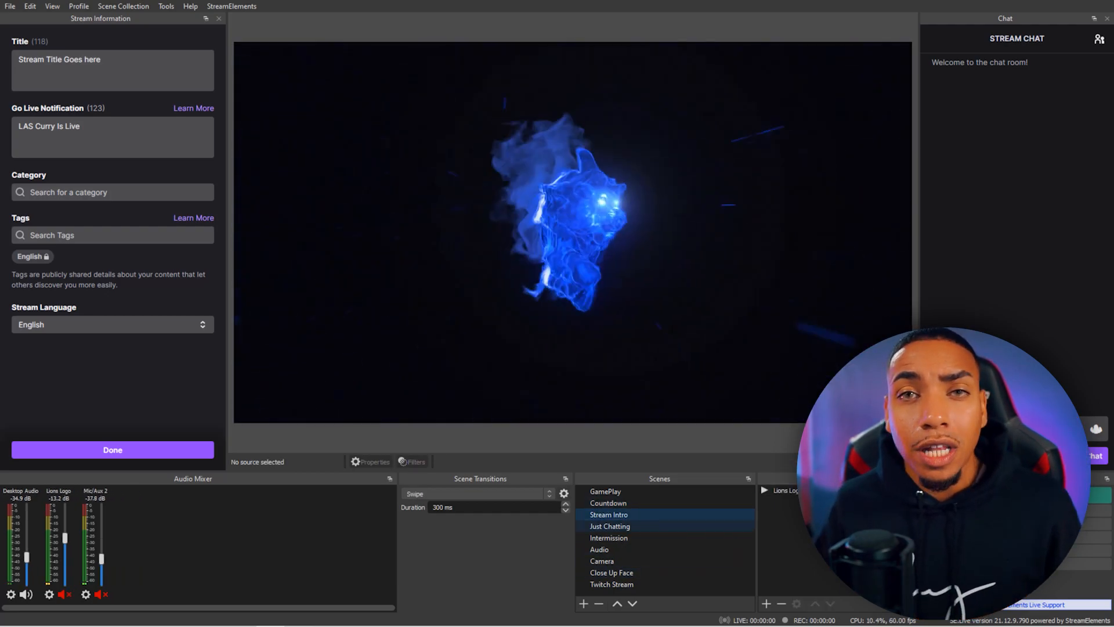